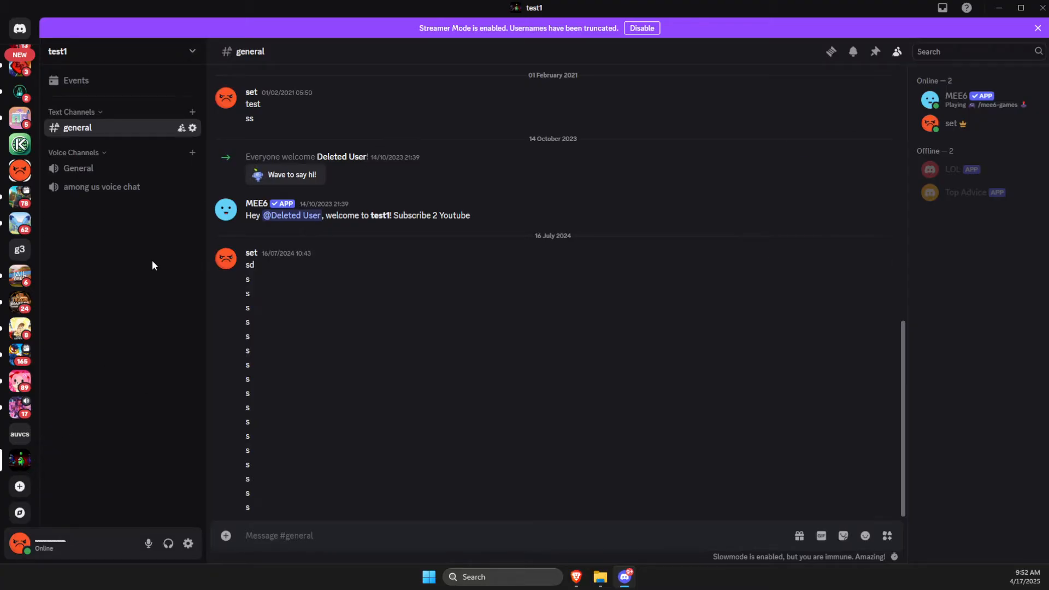
{"action": "mouse_move", "coordinate": [193, 168]}
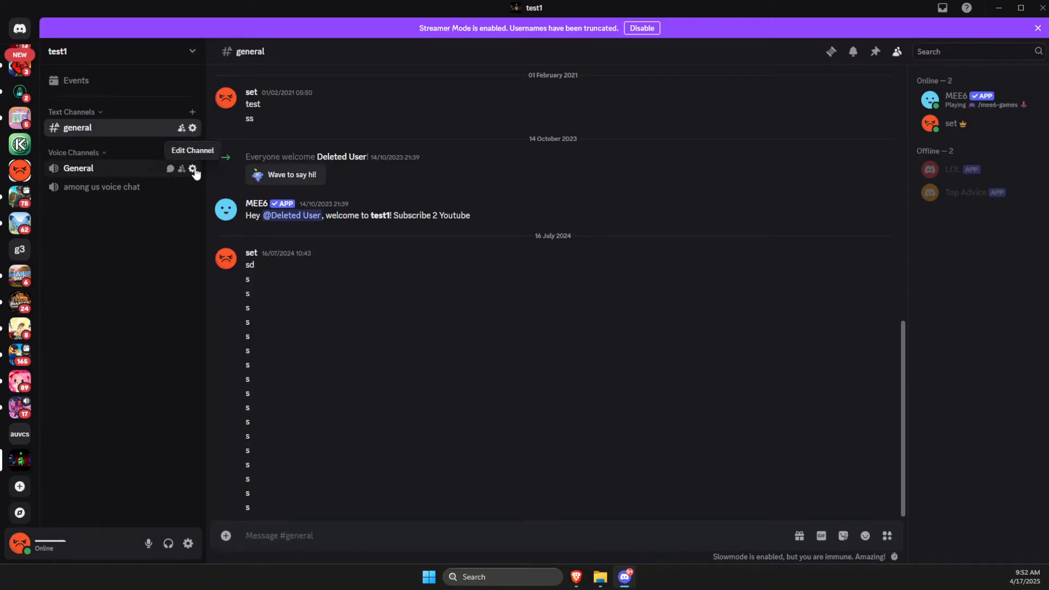
Review the General voice channel's region override choices and close its settings.
{"action": "left_click", "coordinate": [193, 168]}
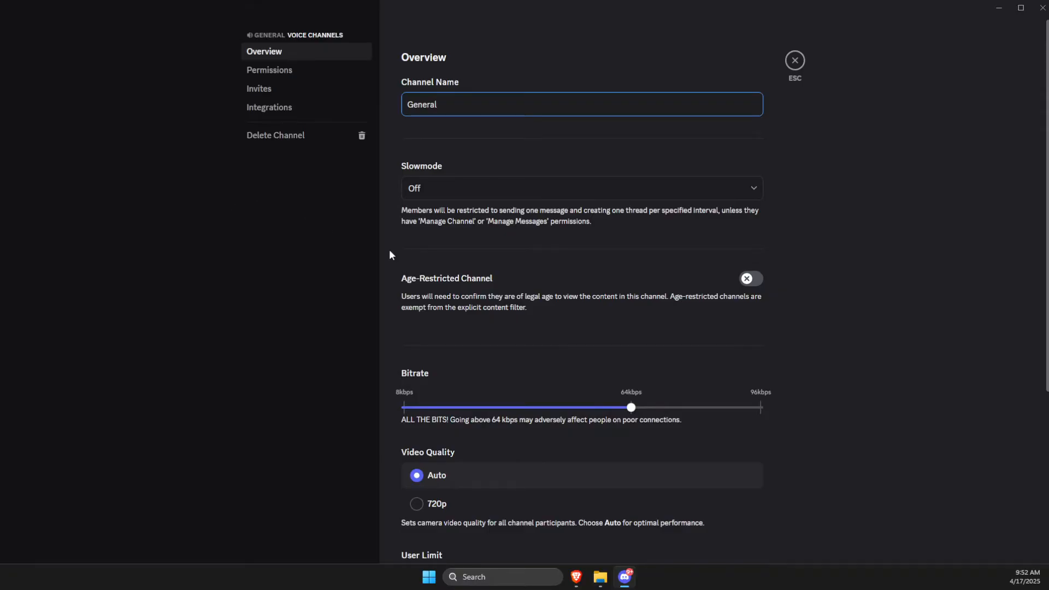
{"action": "scroll", "scroll_direction": "down", "scroll_amount": 3}
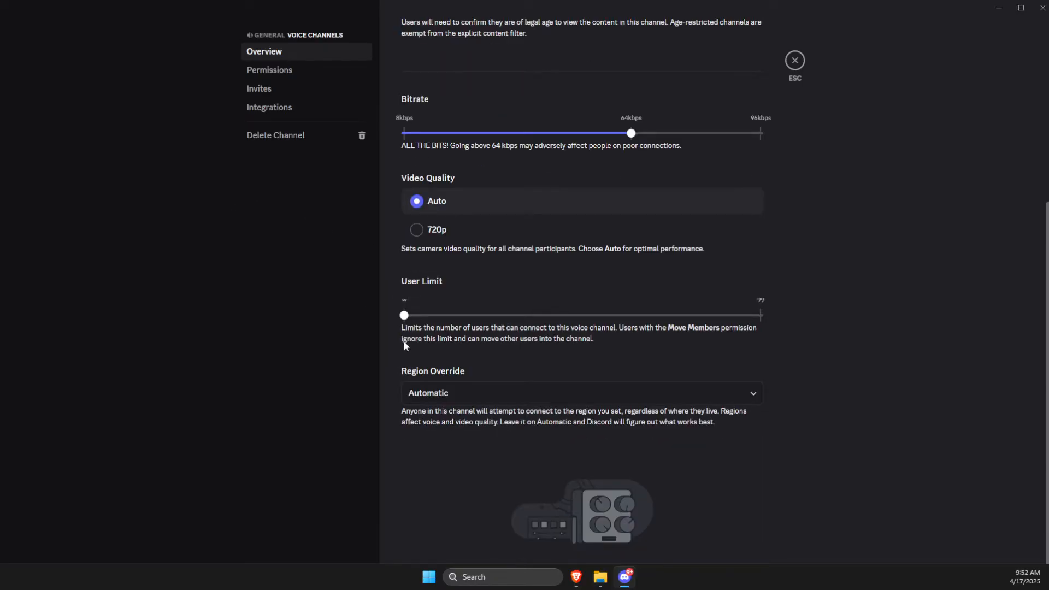
{"action": "left_click", "coordinate": [581, 392]}
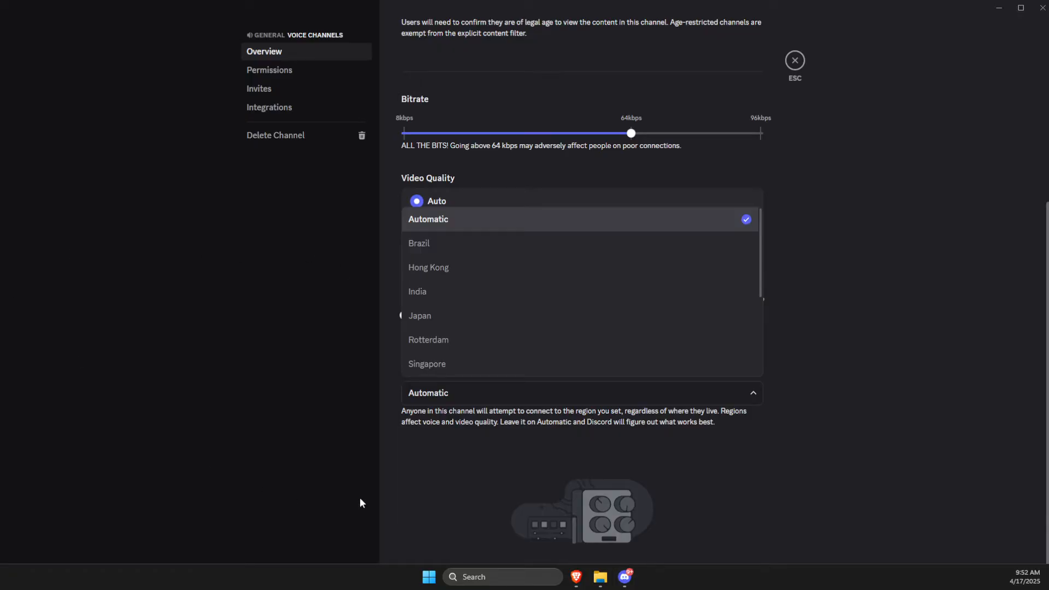
{"action": "left_click", "coordinate": [795, 60]}
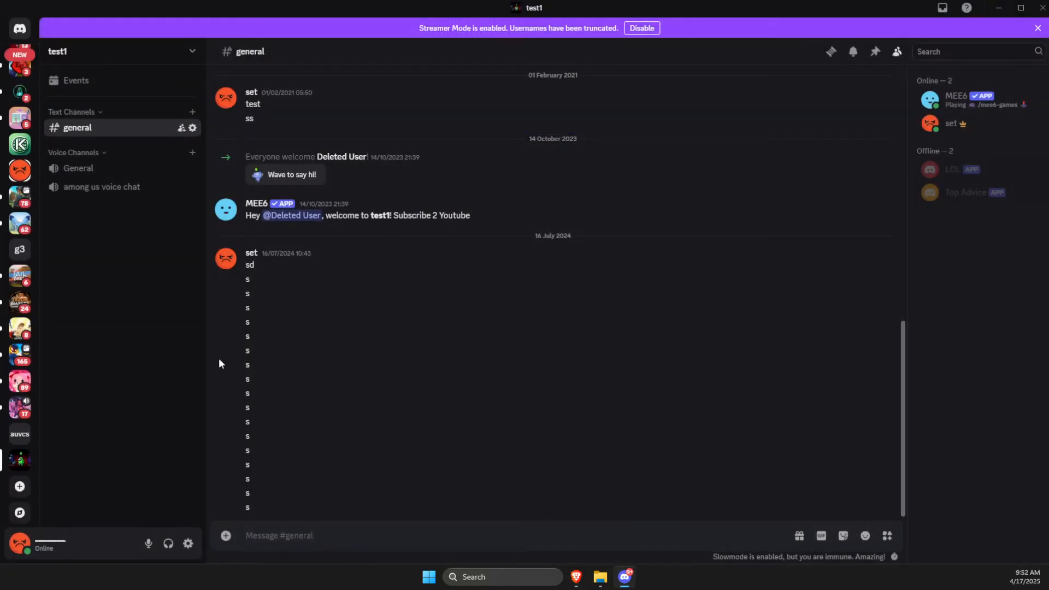
Check running processes in Task Manager, then search Start for Command Prompt.
{"action": "left_click", "coordinate": [188, 543]}
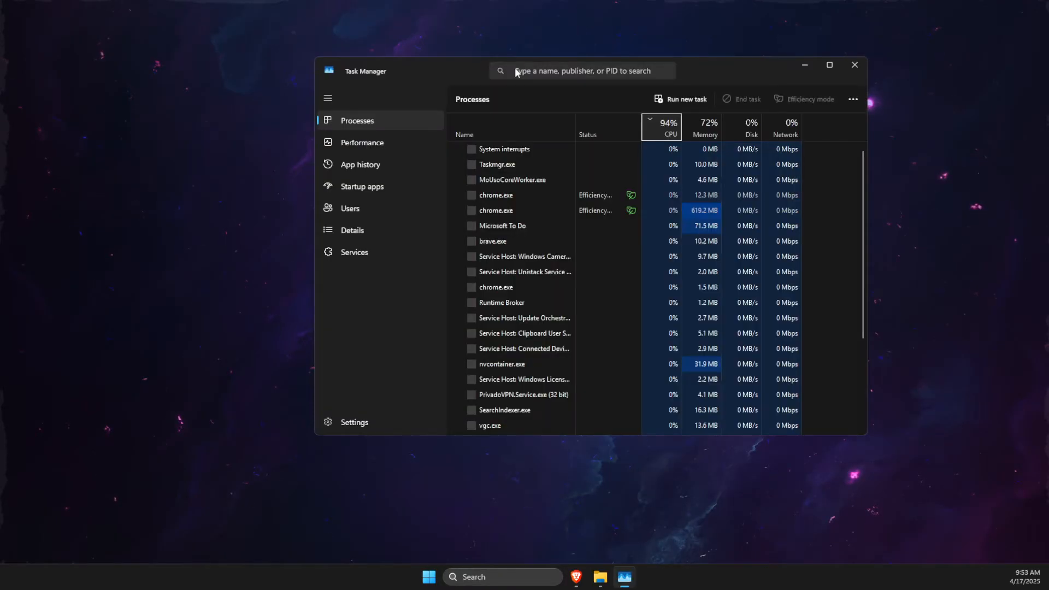
{"action": "type", "text": "doi"}
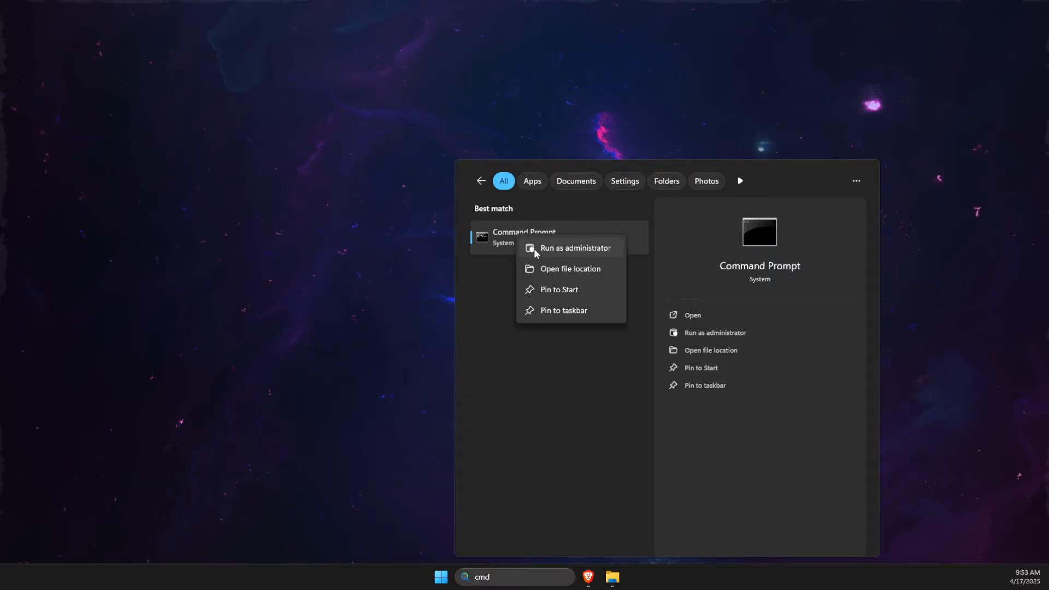
Run ipconfig /flushdns and netsh winsock reset as administrator, then search for Control Panel.
{"action": "left_click", "coordinate": [576, 248]}
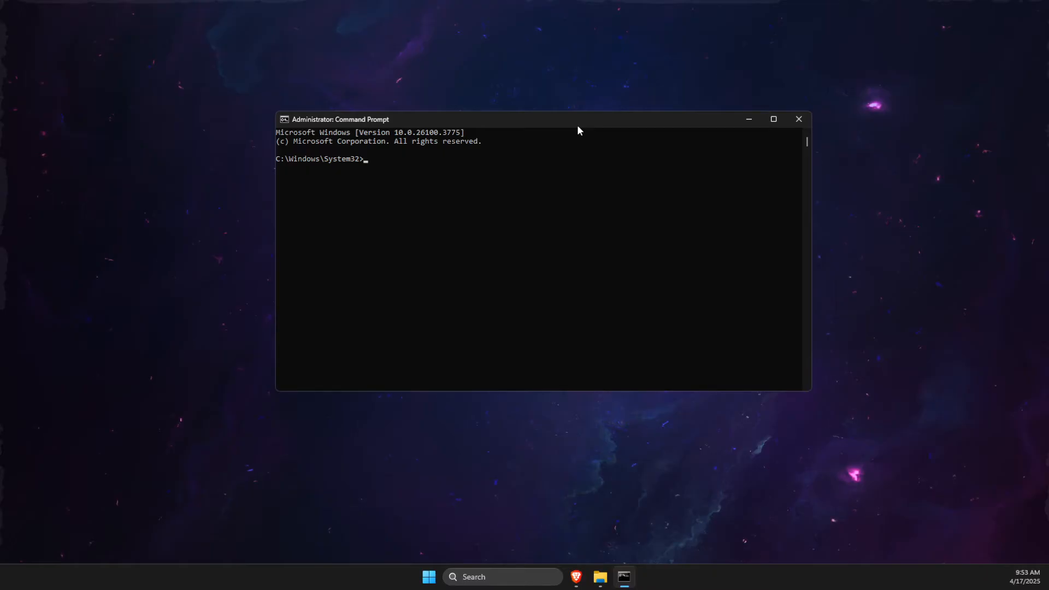
{"action": "type", "text": "i"}
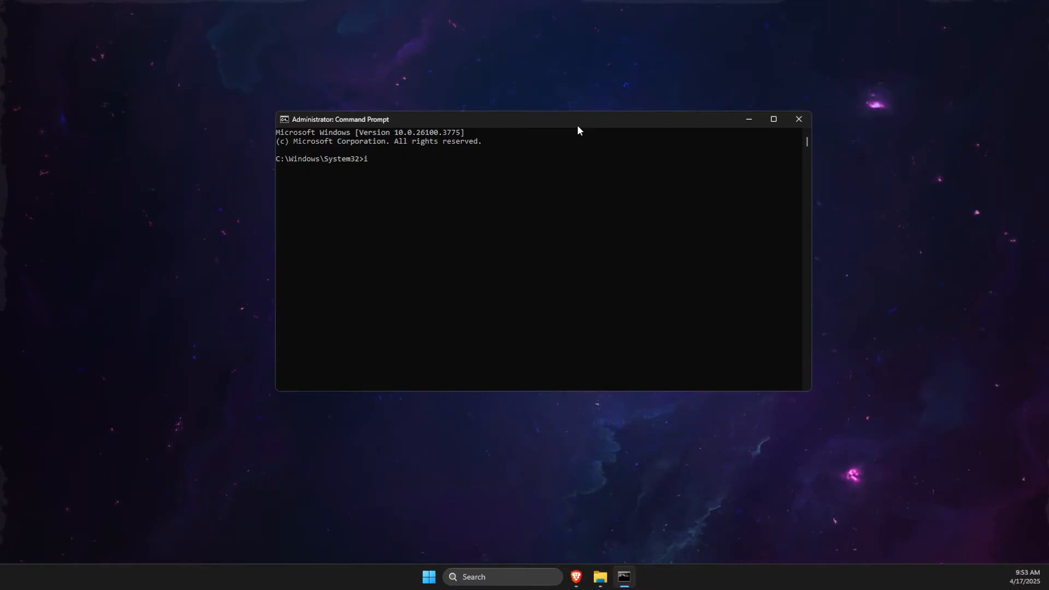
{"action": "type", "text": "pconfgi"}
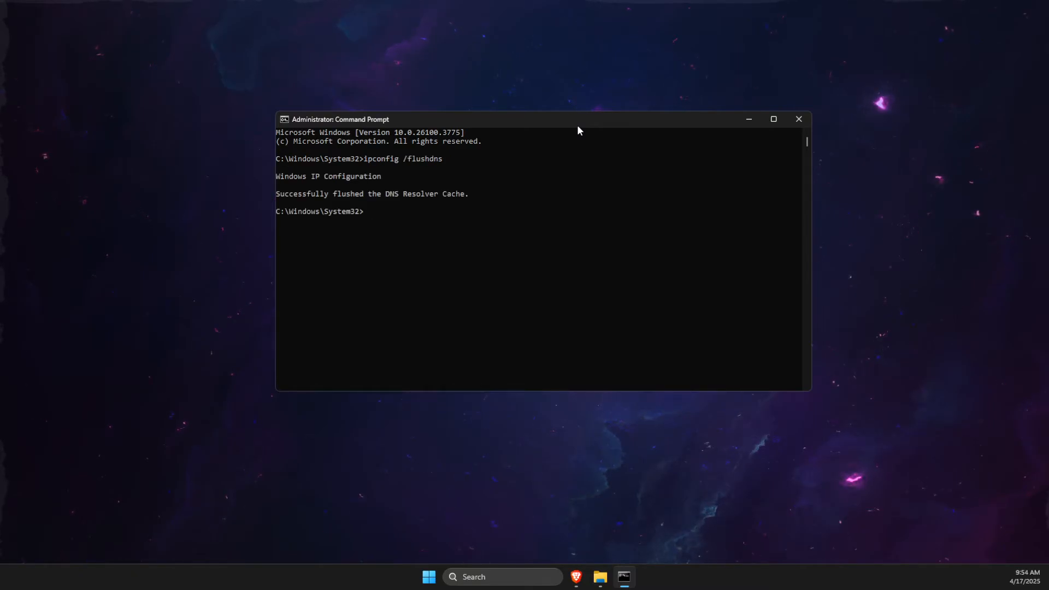
{"action": "type", "text": "netsh winsock reset"}
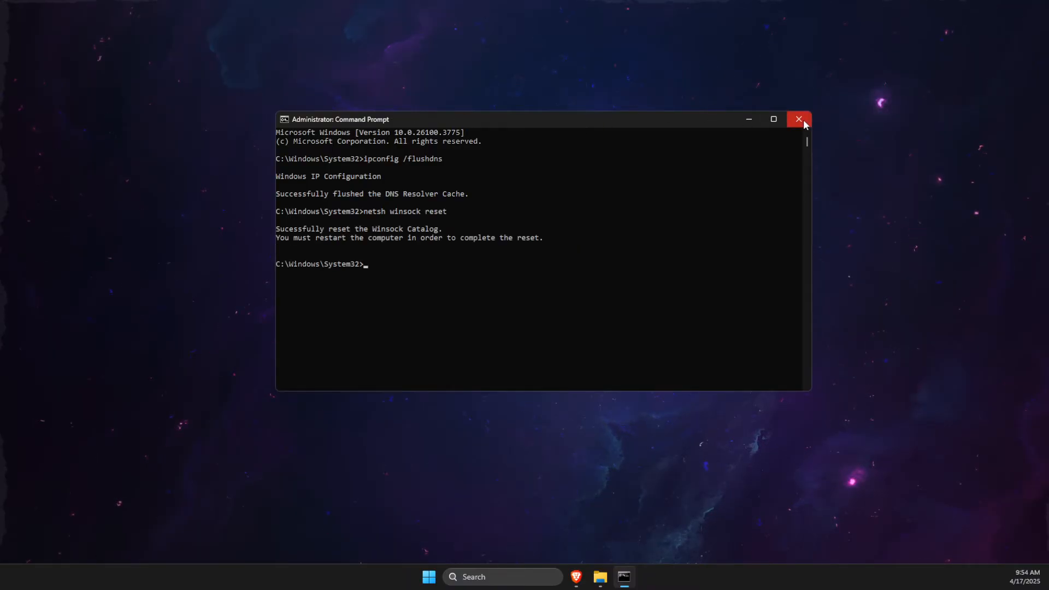
{"action": "type", "text": "control panel"}
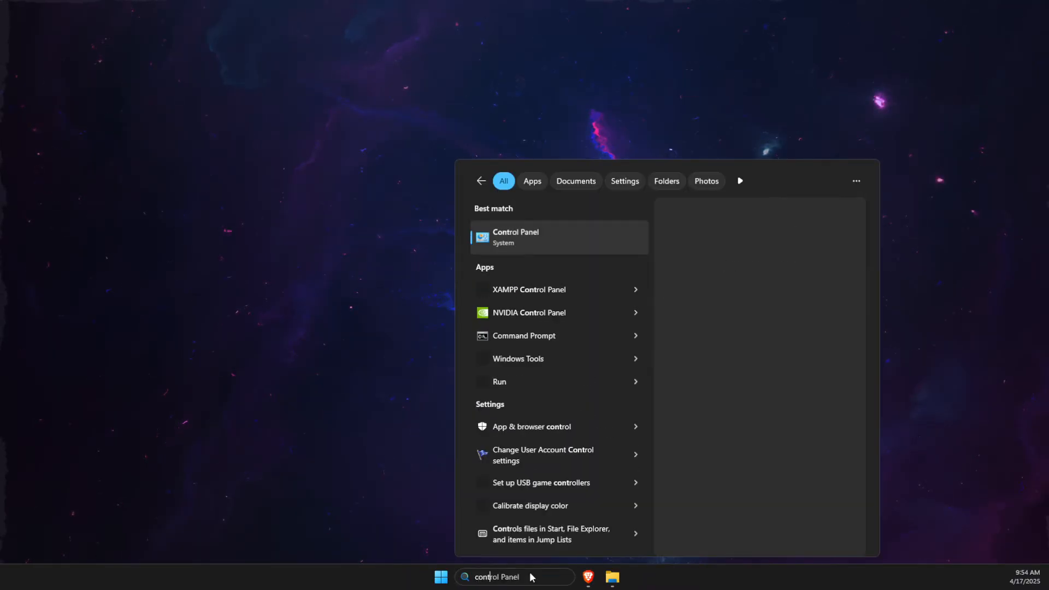
Set the Ethernet adapter's IPv4 DNS servers to 8.8.8.8 and 8.8.4.4 via Network and Sharing Center.
{"action": "left_click", "coordinate": [515, 238]}
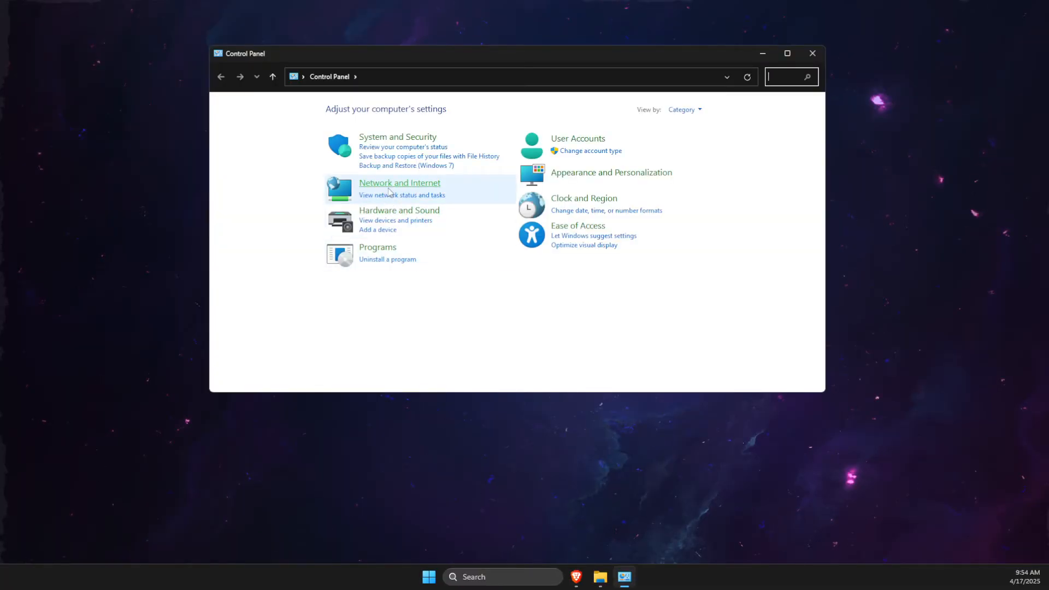
{"action": "left_click", "coordinate": [399, 183]}
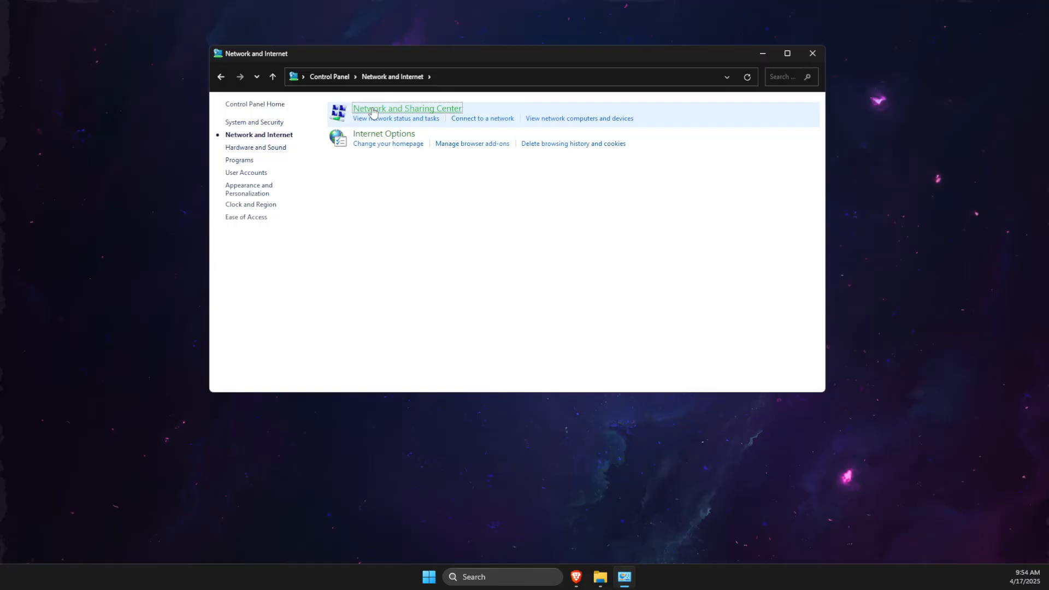
{"action": "left_click", "coordinate": [406, 108]}
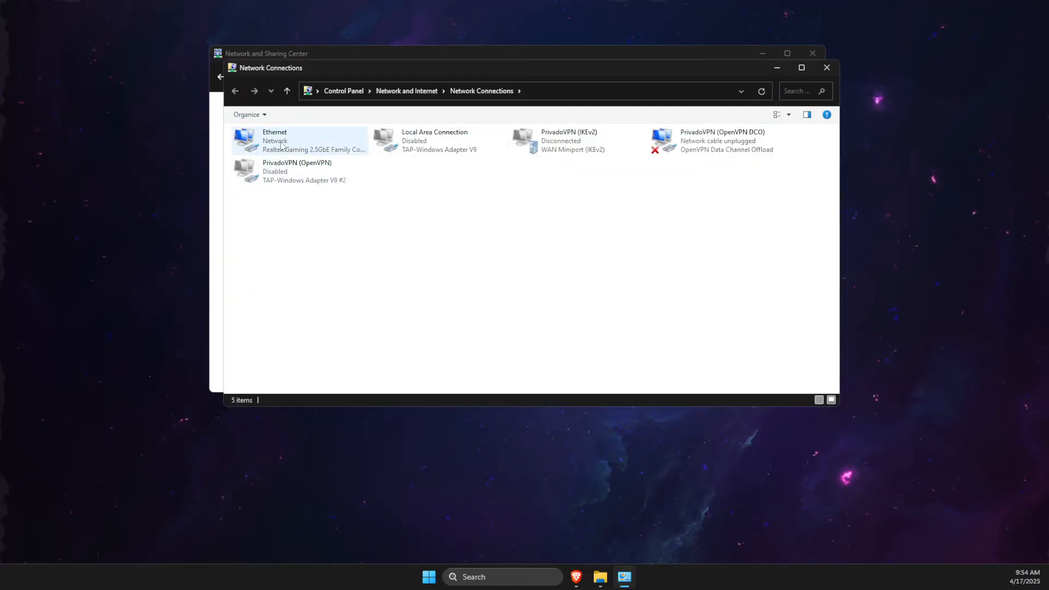
{"action": "double_click", "coordinate": [274, 141]}
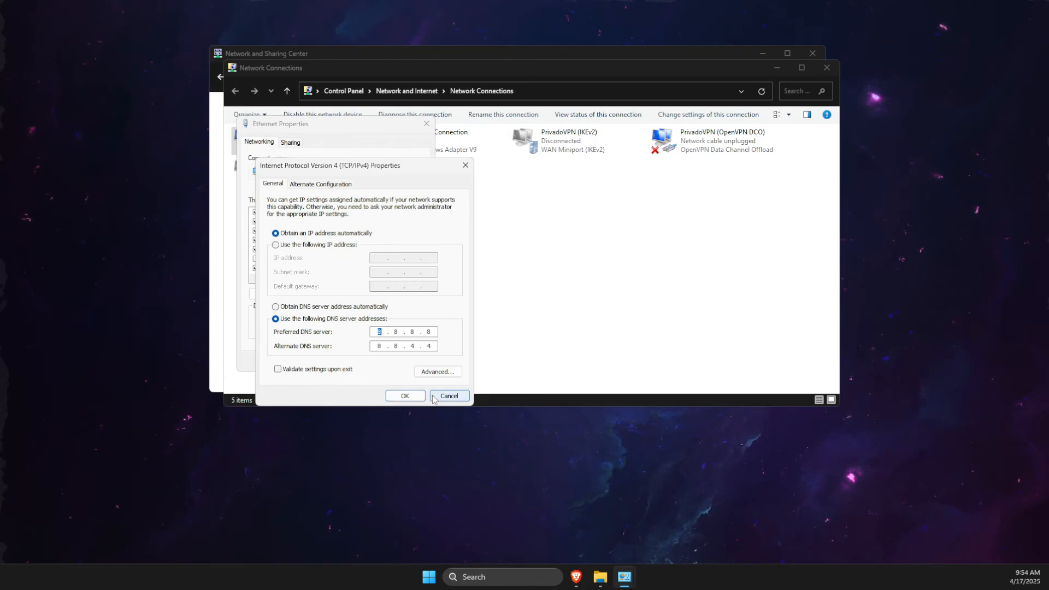
{"action": "left_click", "coordinate": [449, 396]}
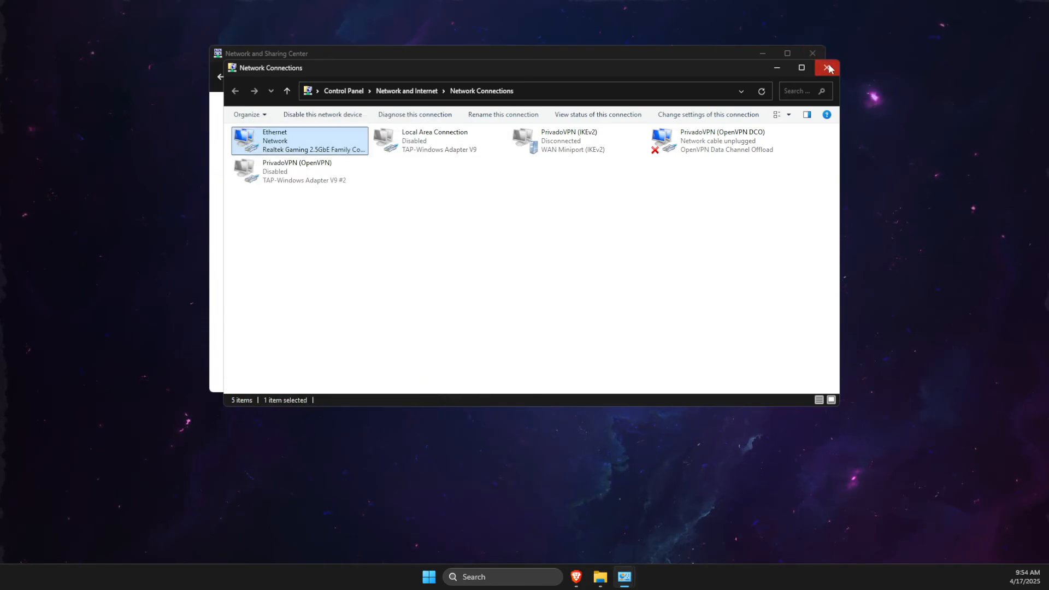
Visit Network reset under Advanced network settings, then return to the Network & internet overview.
{"action": "type", "text": "settings"}
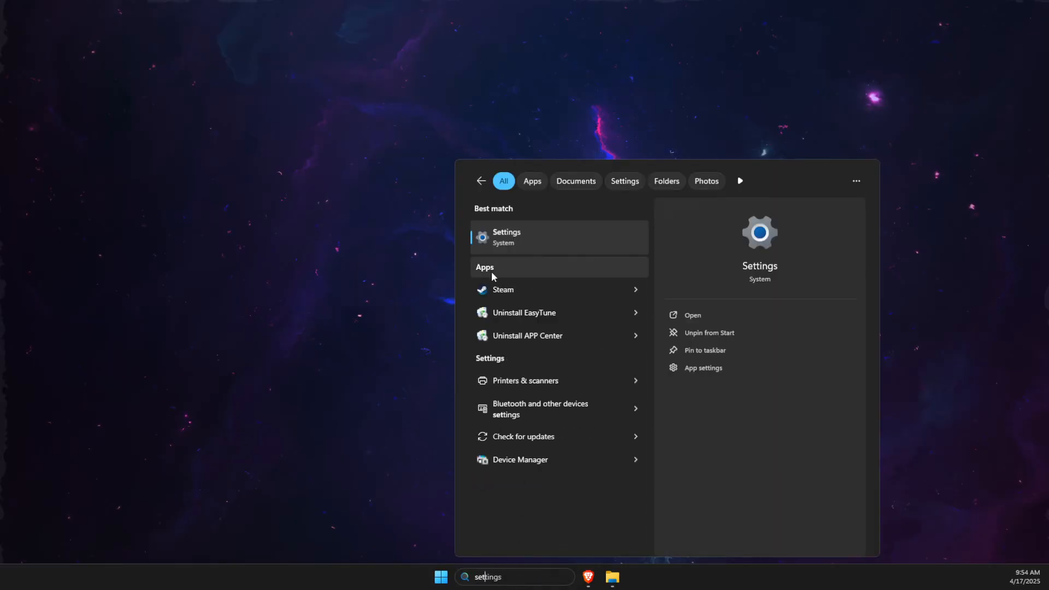
{"action": "left_click", "coordinate": [506, 237]}
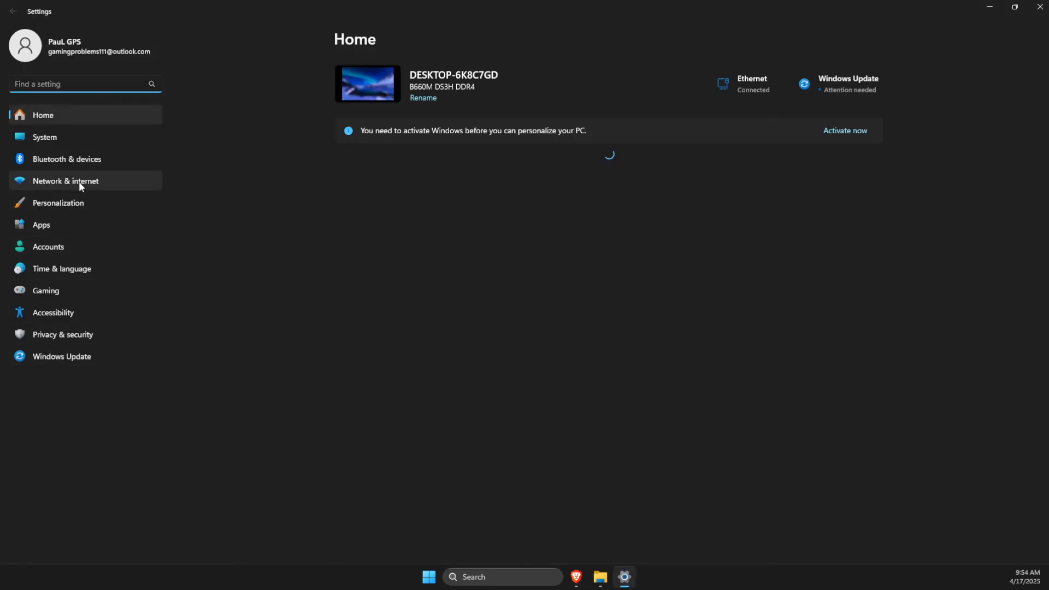
{"action": "left_click", "coordinate": [64, 181]}
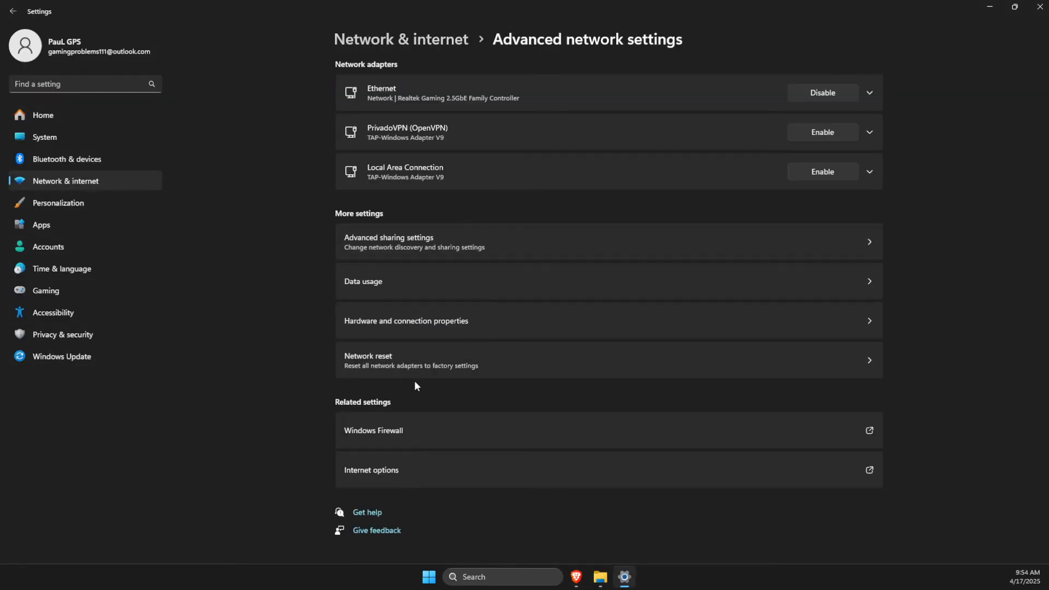
{"action": "left_click", "coordinate": [609, 359]}
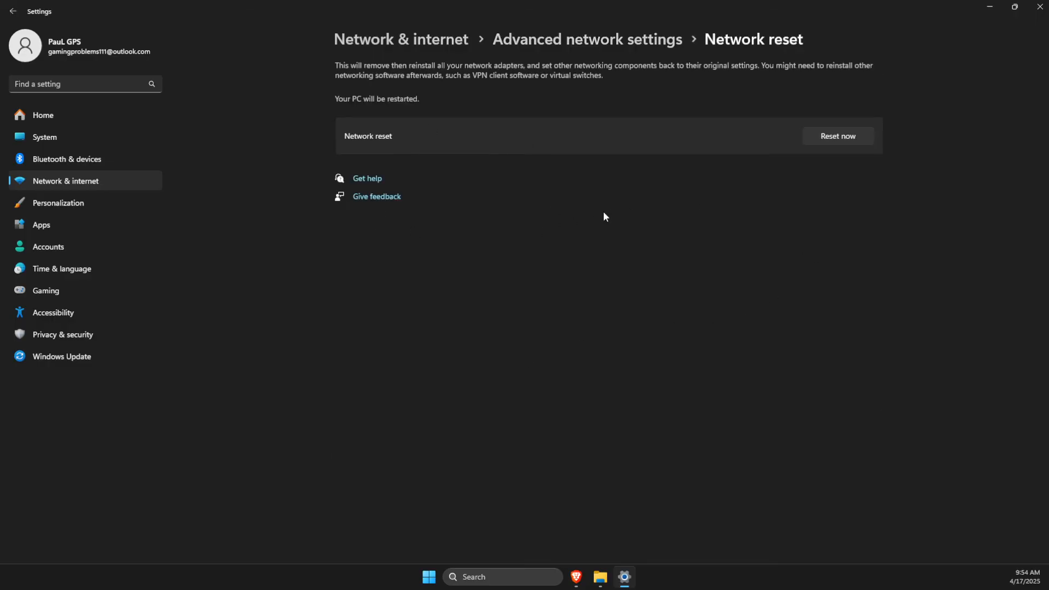
{"action": "mouse_move", "coordinate": [645, 153]}
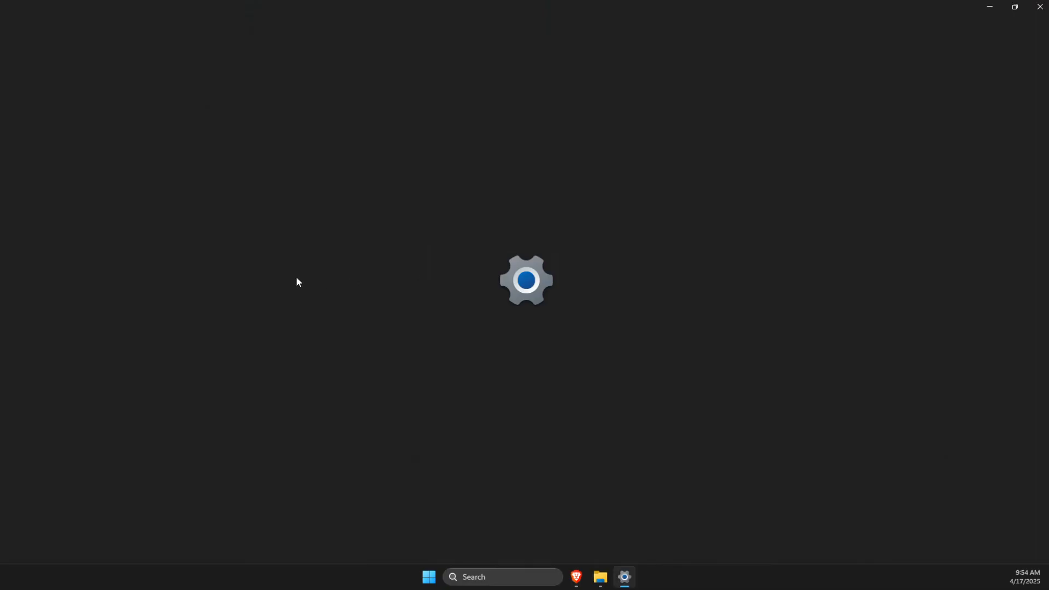
{"action": "left_click", "coordinate": [623, 577]}
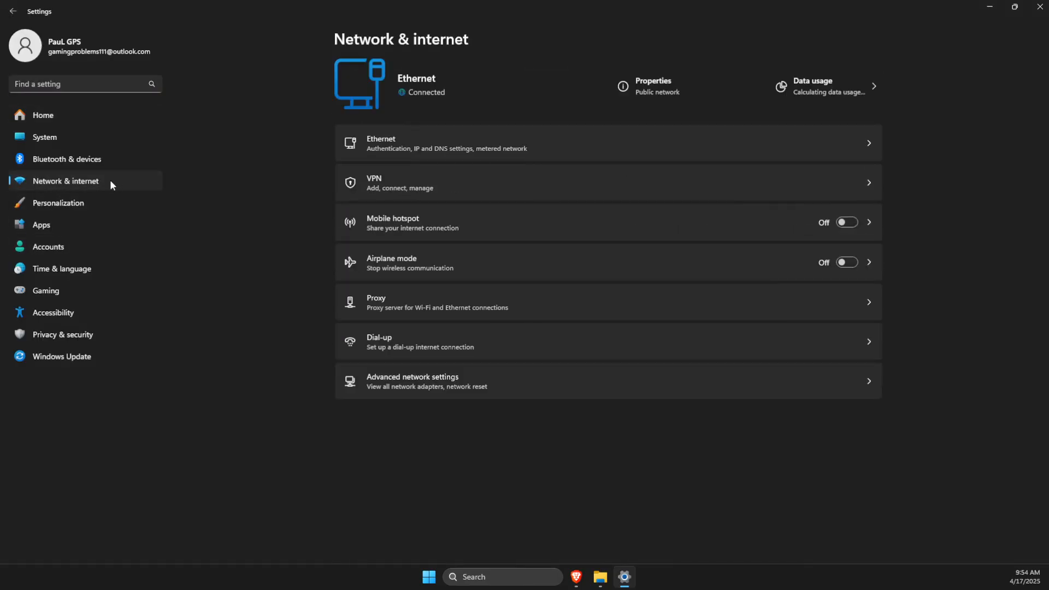